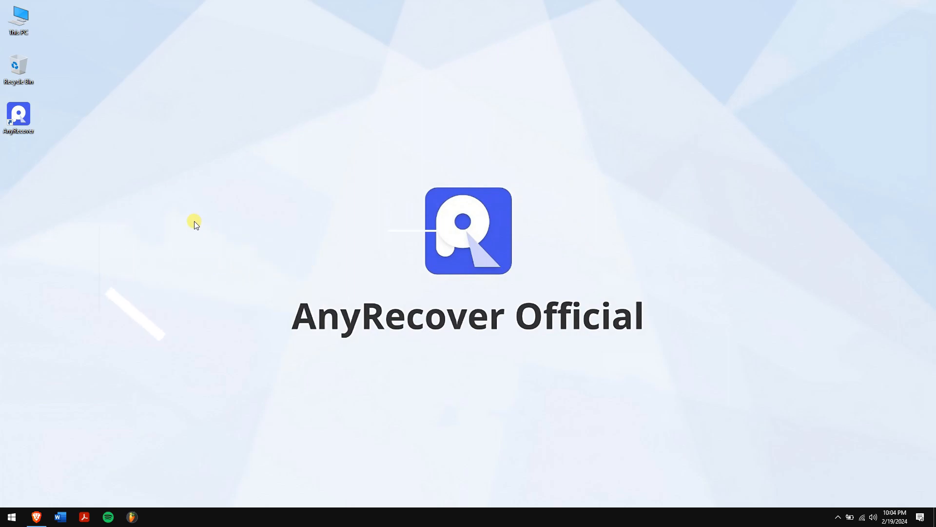
pyautogui.moveTo(749, 174)
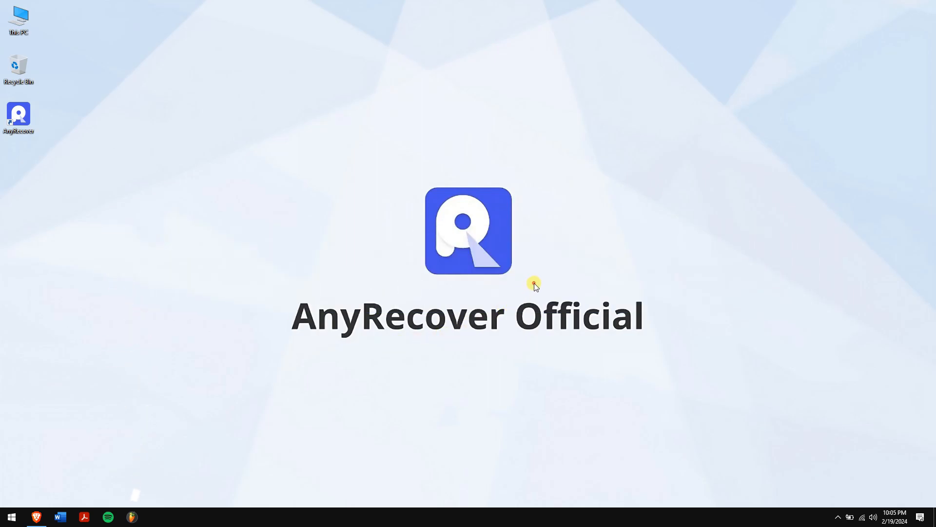
pyautogui.moveTo(357, 412)
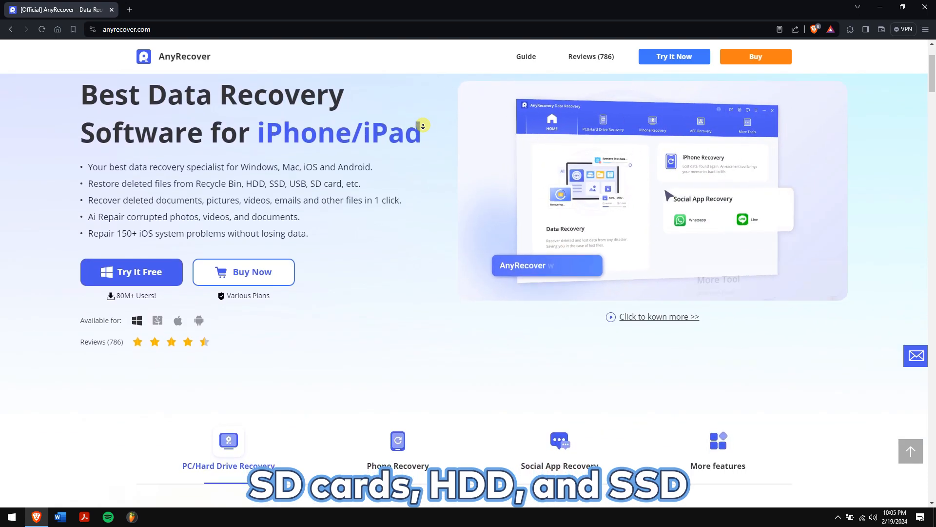
pyautogui.scroll(-3)
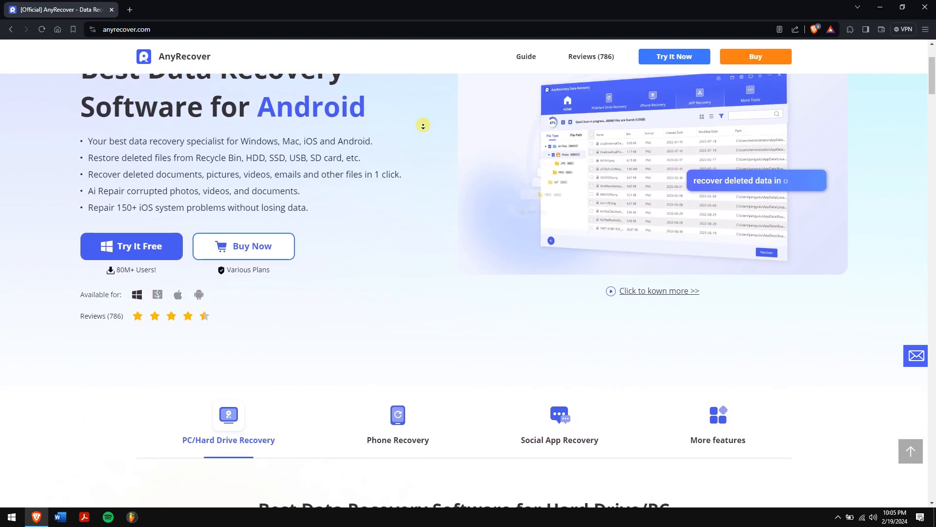
pyautogui.scroll(-3)
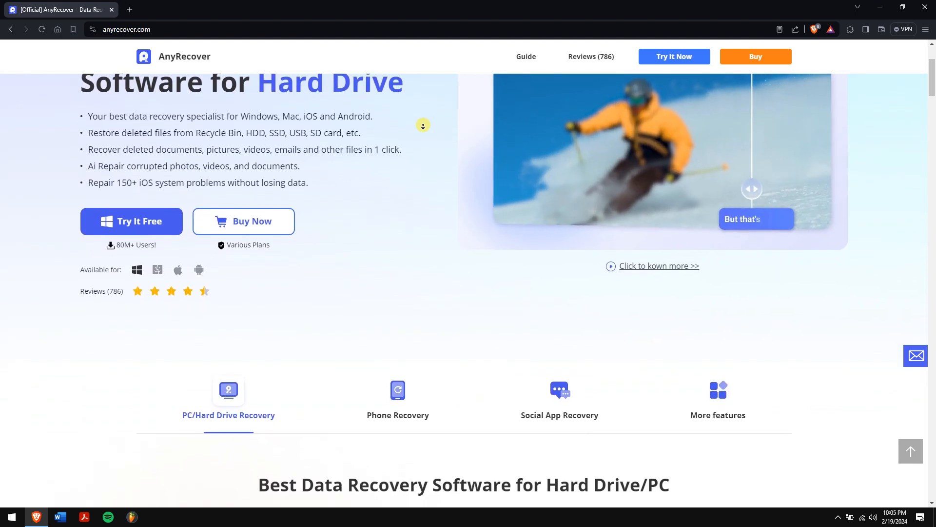
pyautogui.scroll(-3)
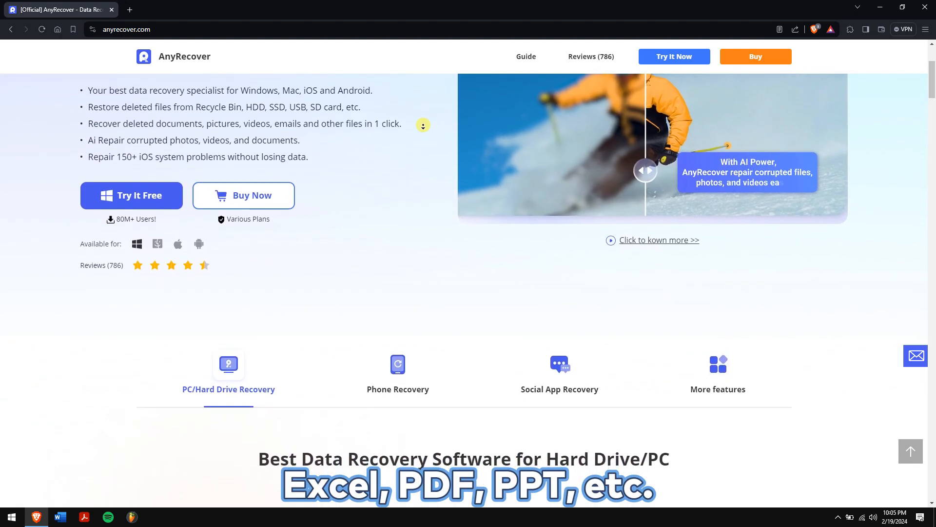
pyautogui.scroll(-3)
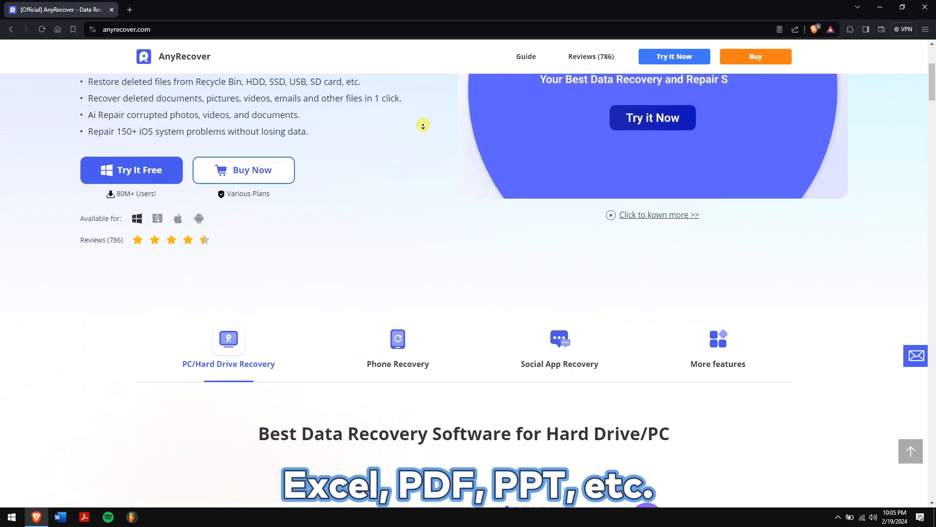
pyautogui.scroll(-3)
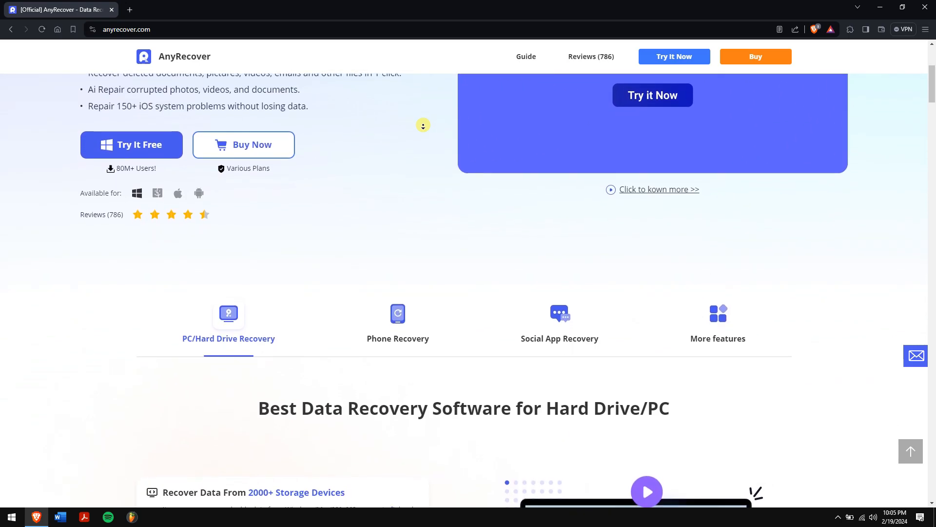
pyautogui.scroll(-3)
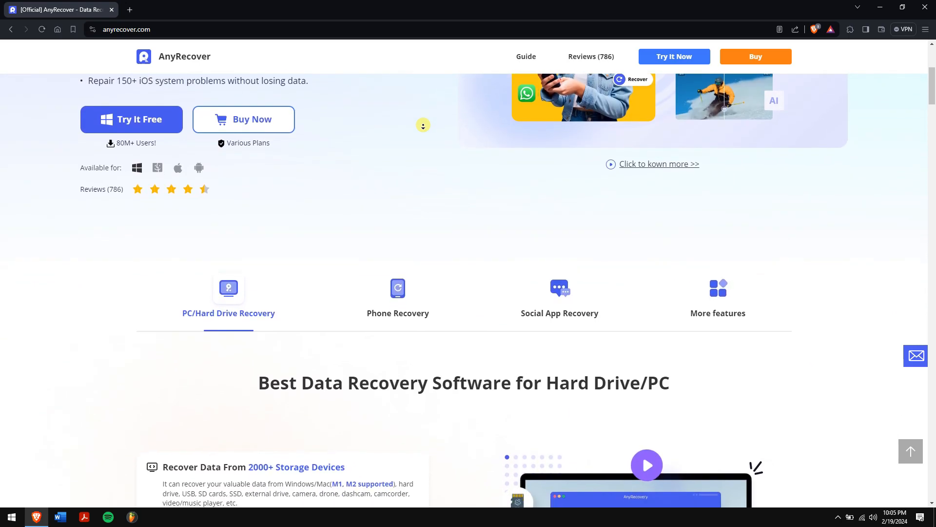
pyautogui.scroll(-3)
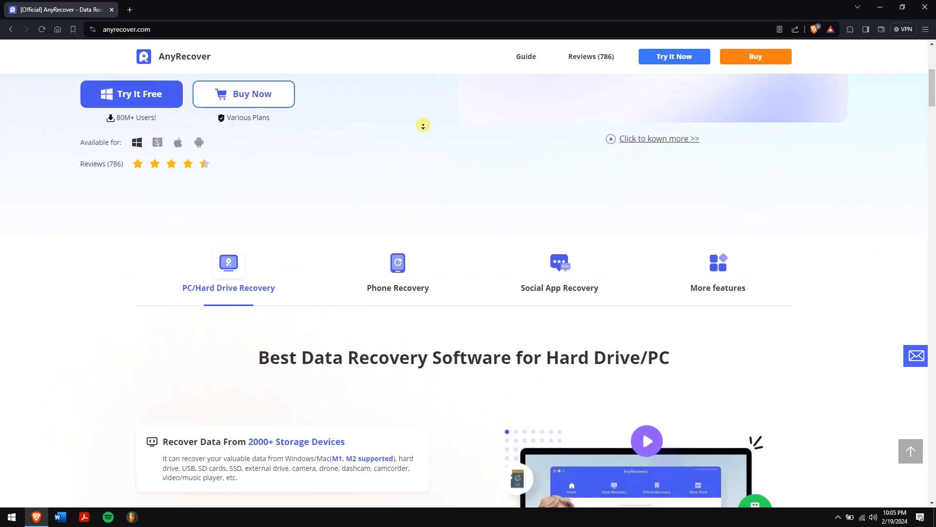
pyautogui.scroll(-3)
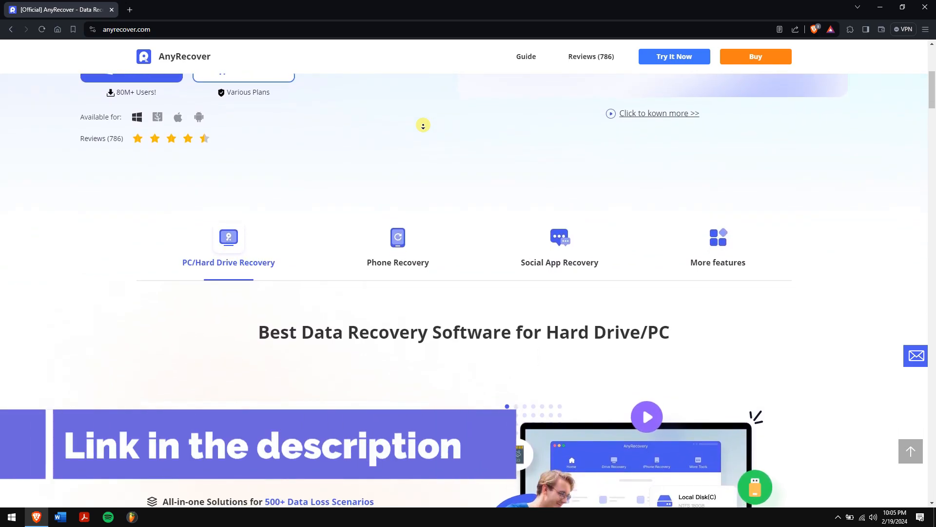
pyautogui.scroll(-3)
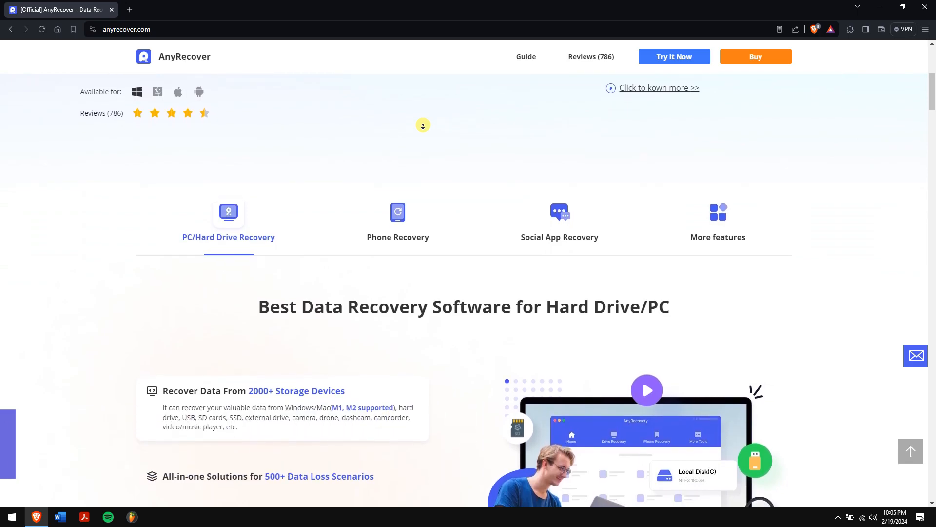
pyautogui.scroll(-3)
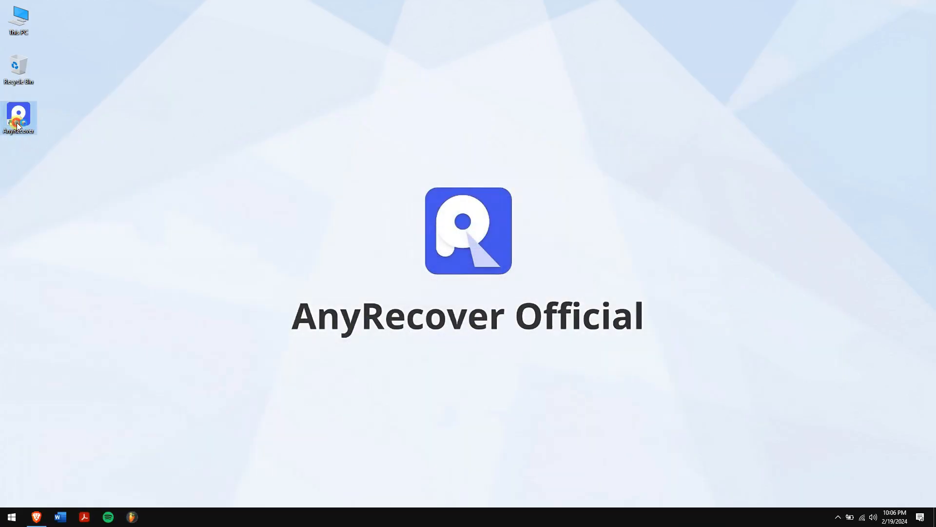
# - Launch AnyRecover Data Recovery from its desktop shortcut
pyautogui.doubleClick(19, 116)
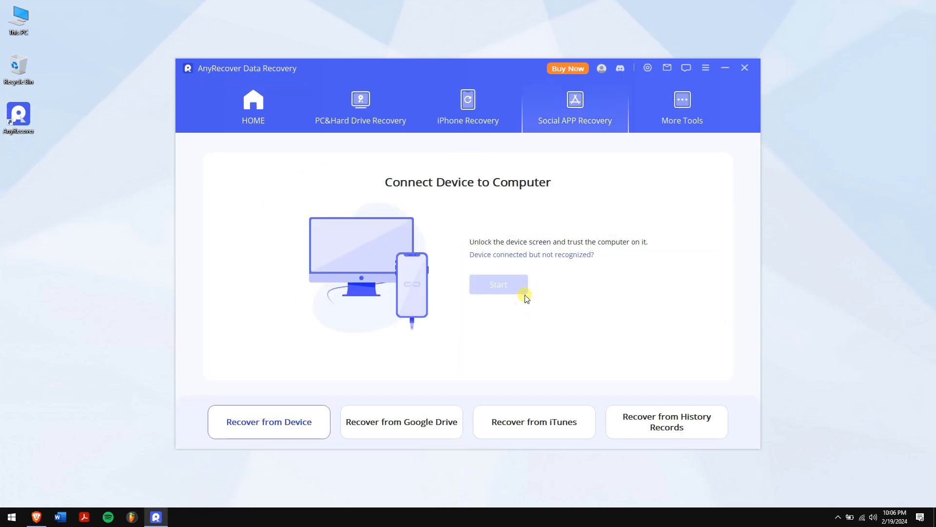
pyautogui.moveTo(594, 293)
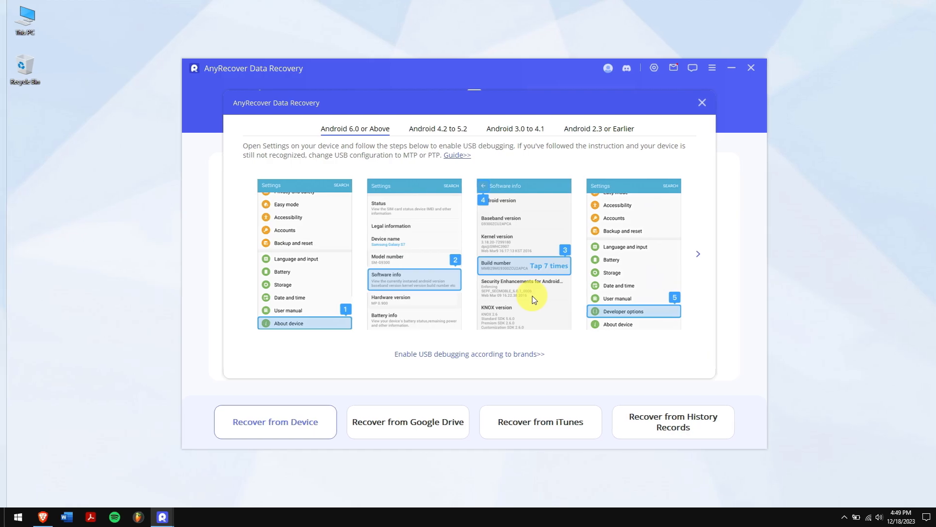
# - Dismiss the USB debugging guide and start scanning the detected Android phone
pyautogui.click(702, 103)
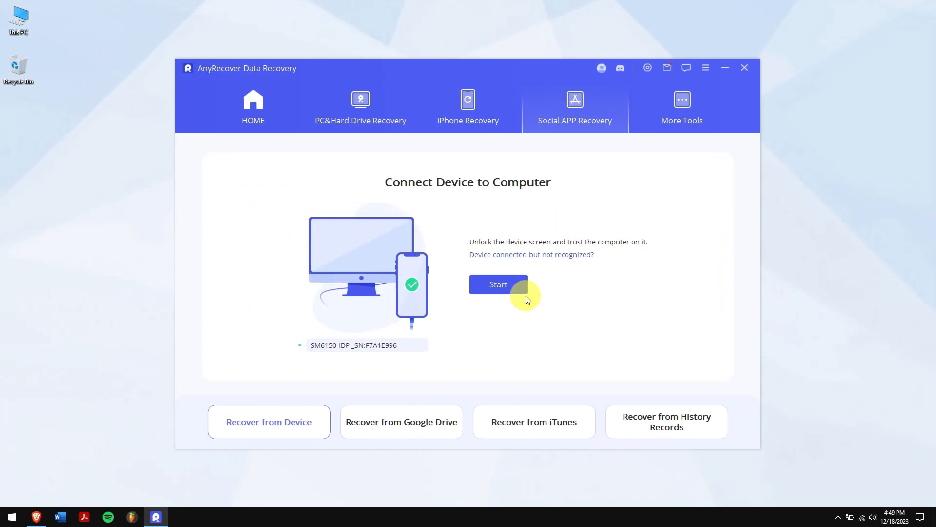
pyautogui.moveTo(525, 307)
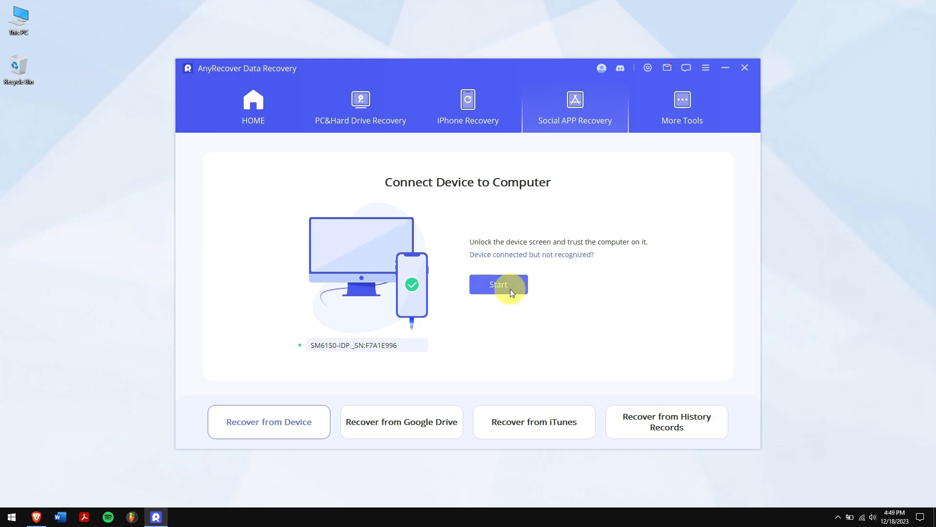
pyautogui.click(498, 284)
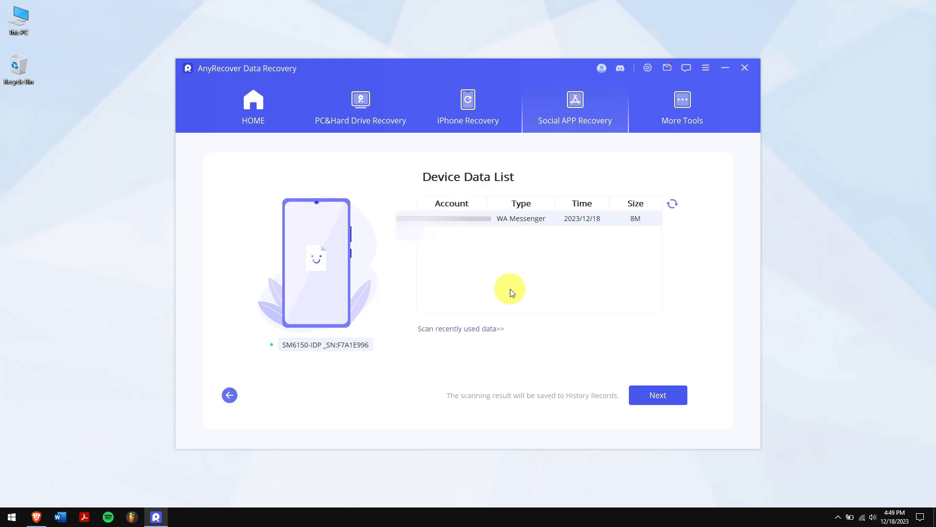
pyautogui.moveTo(560, 363)
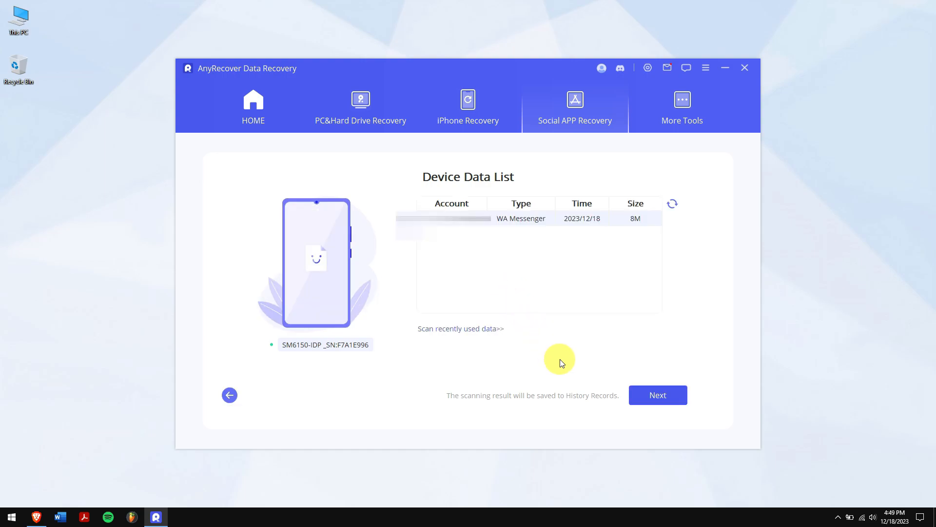
# - Proceed with the WA Messenger database, submit the phone number and request the activation code by SMS
pyautogui.click(658, 395)
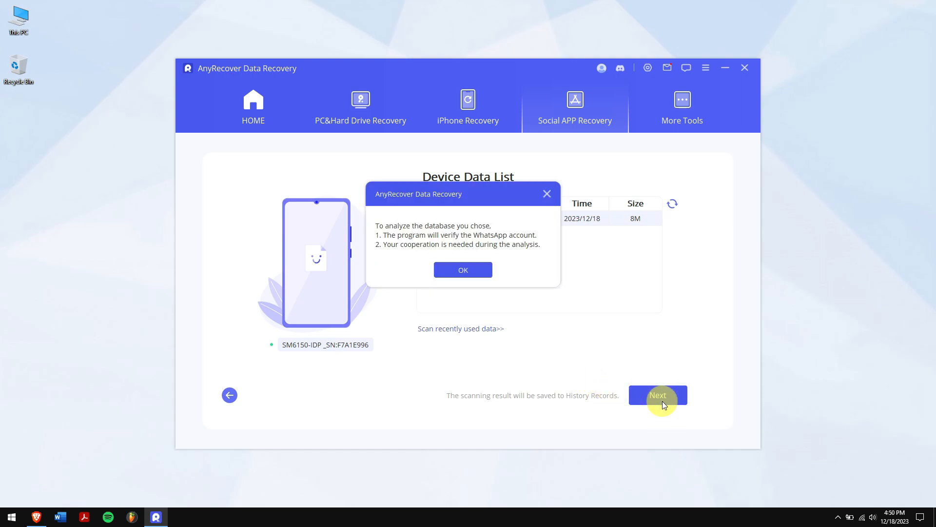
pyautogui.click(462, 269)
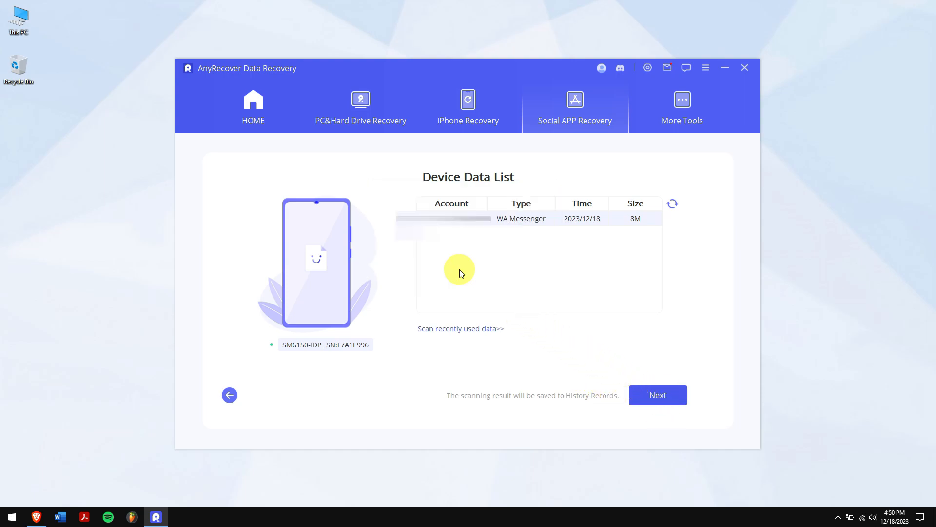
pyautogui.click(657, 395)
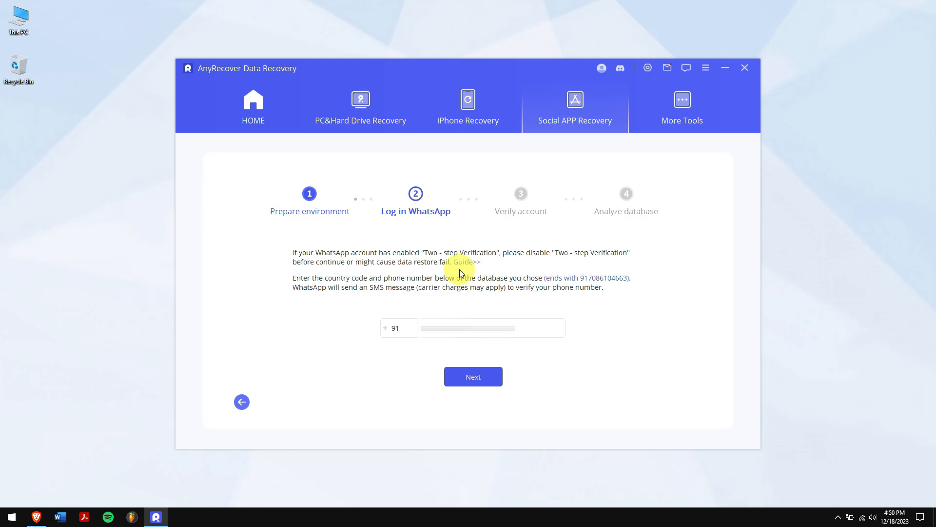
pyautogui.click(474, 376)
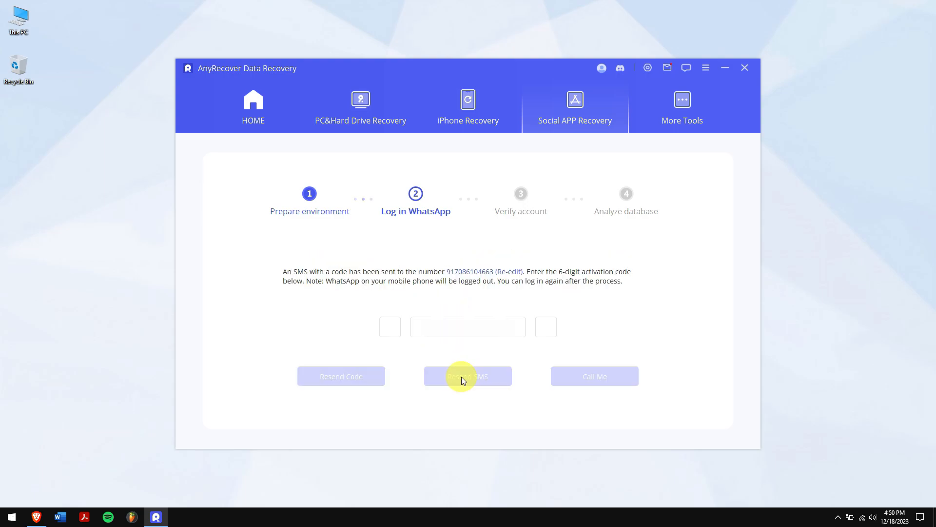
pyautogui.click(467, 375)
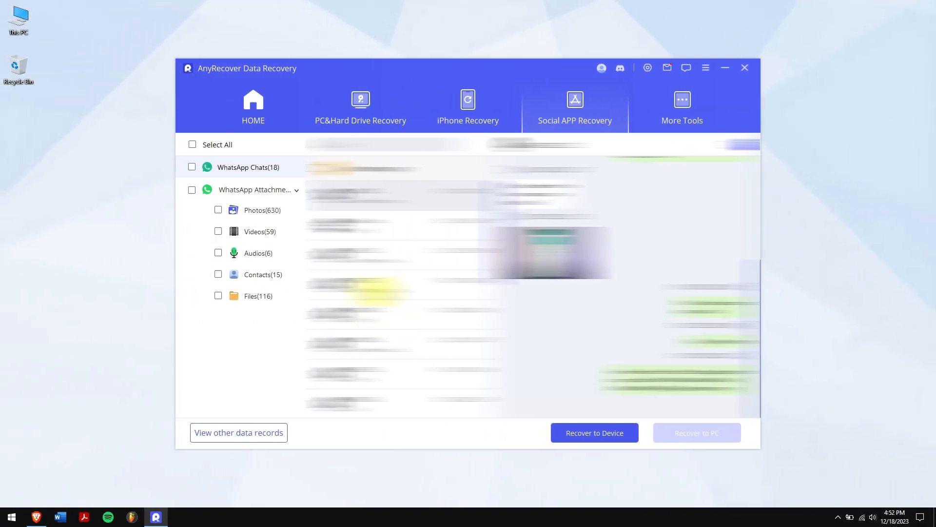
# - Select the WhatsApp data and choose Recover to PC to bring up the export settings
pyautogui.click(192, 167)
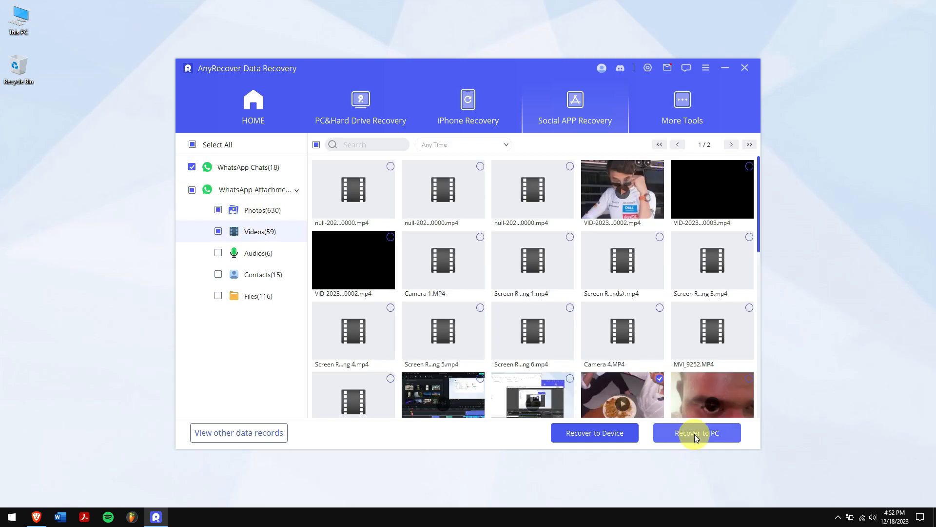
pyautogui.click(696, 432)
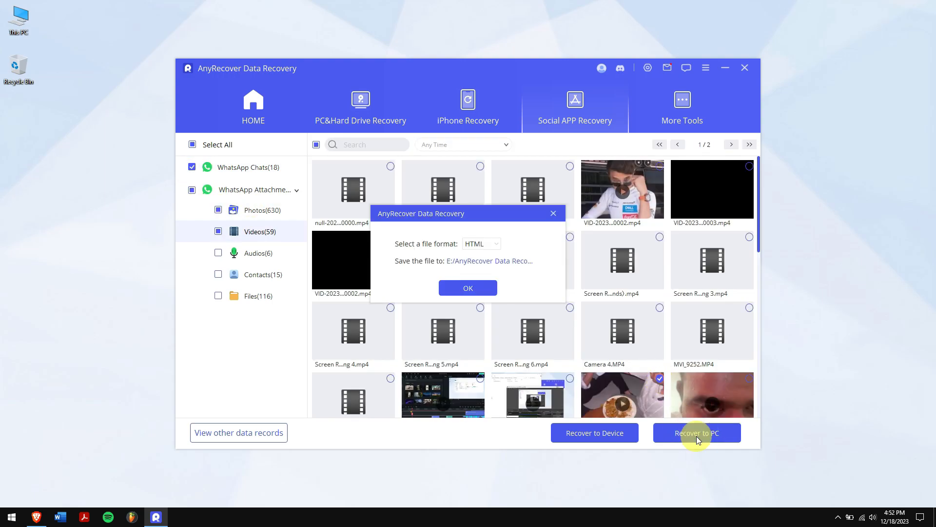
pyautogui.moveTo(617, 390)
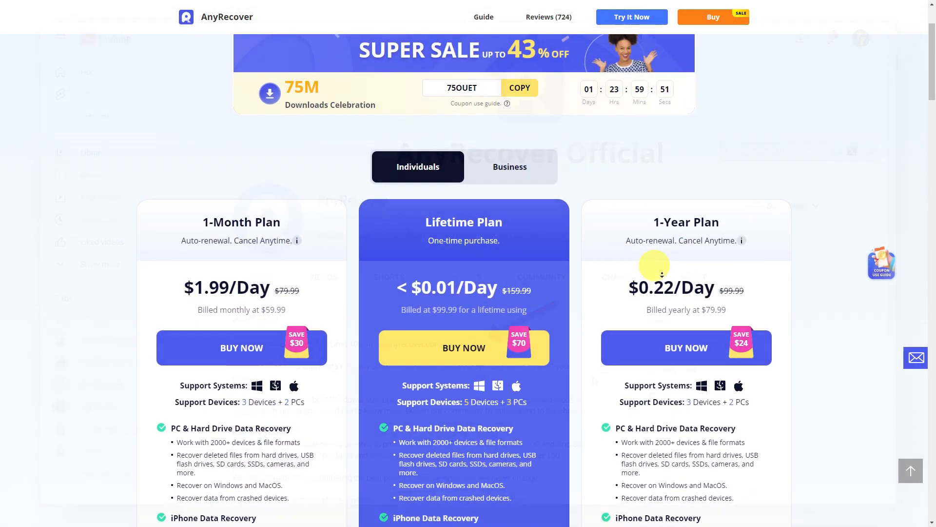
# - Buy the Lifetime Plan and apply coupon ARYT0110 for a 99.99 USD total
pyautogui.scroll(-3)
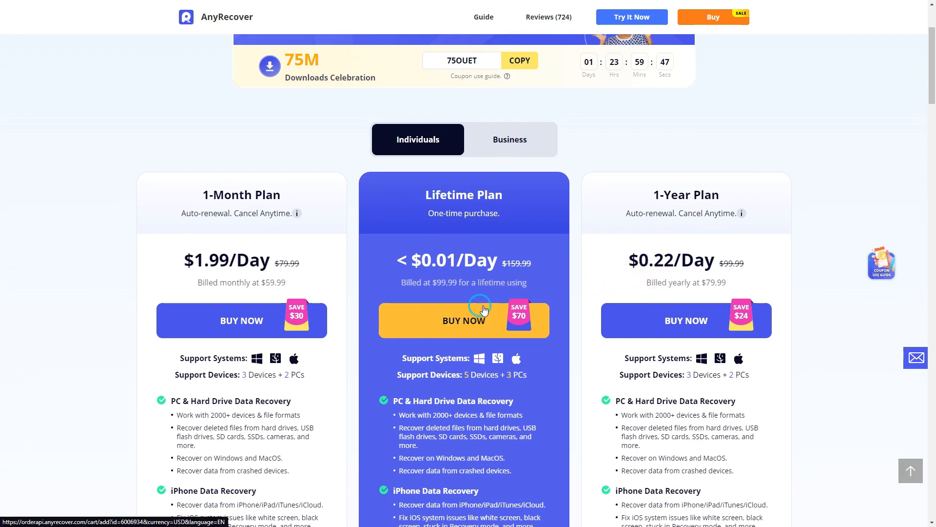
pyautogui.click(463, 320)
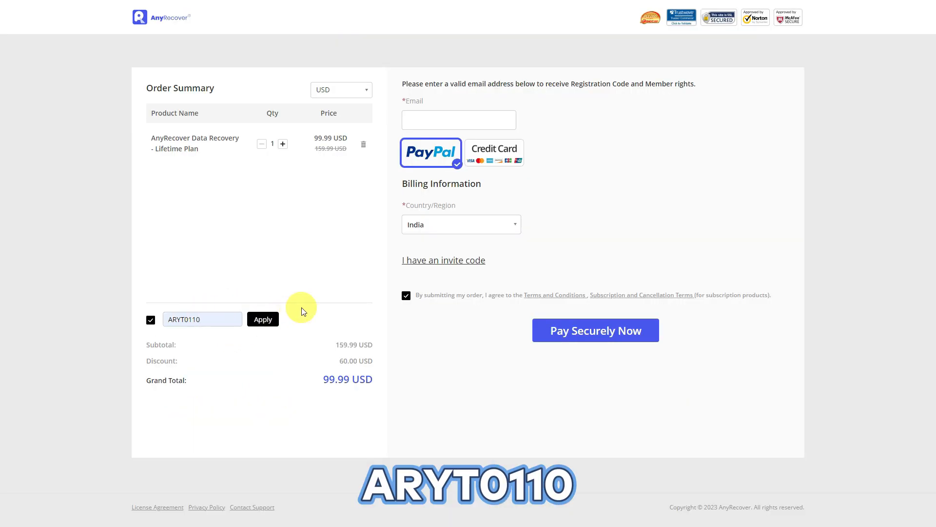
pyautogui.click(262, 319)
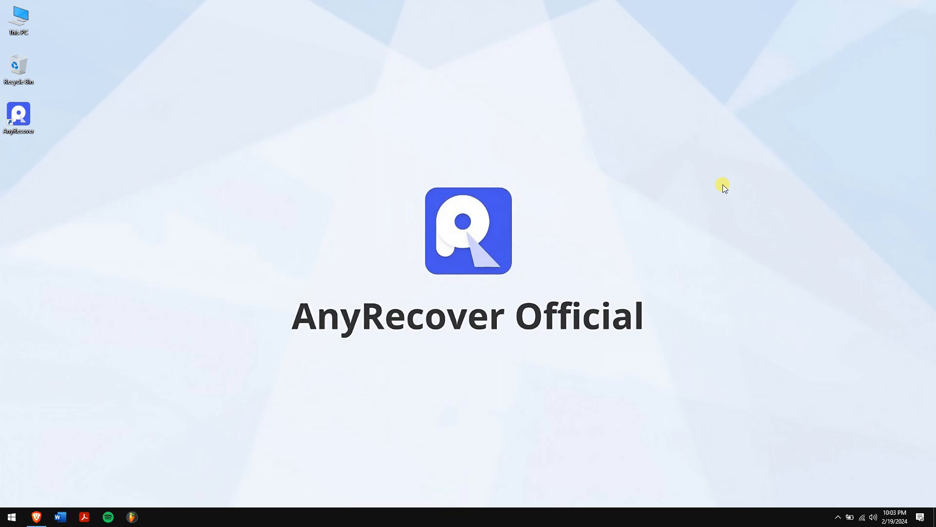
pyautogui.moveTo(372, 143)
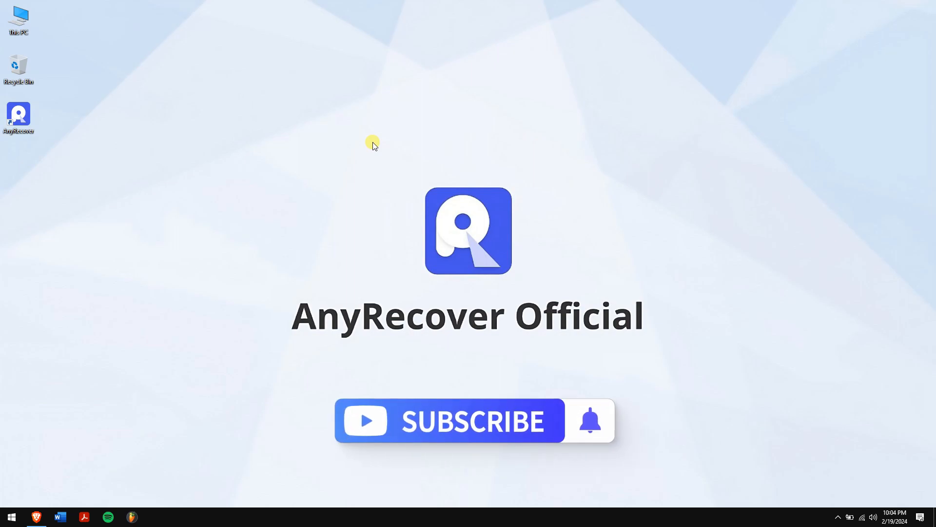
pyautogui.moveTo(257, 173)
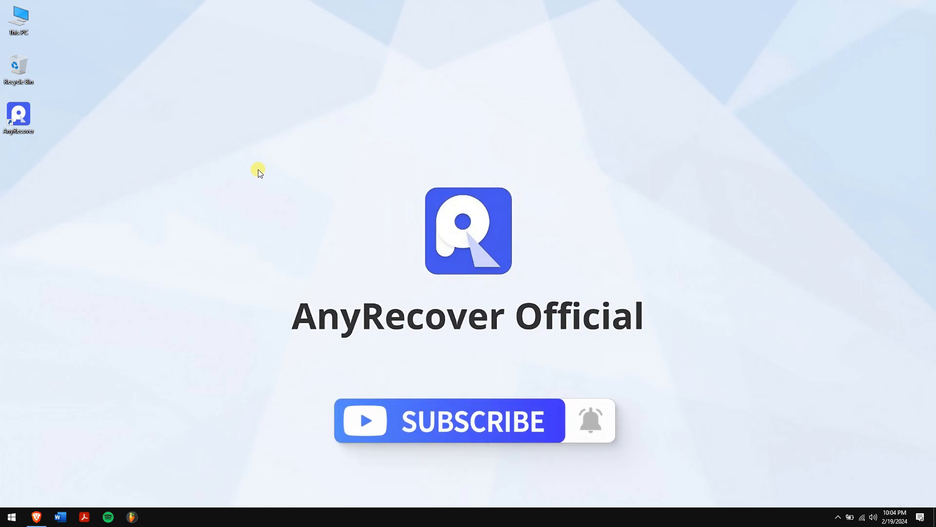